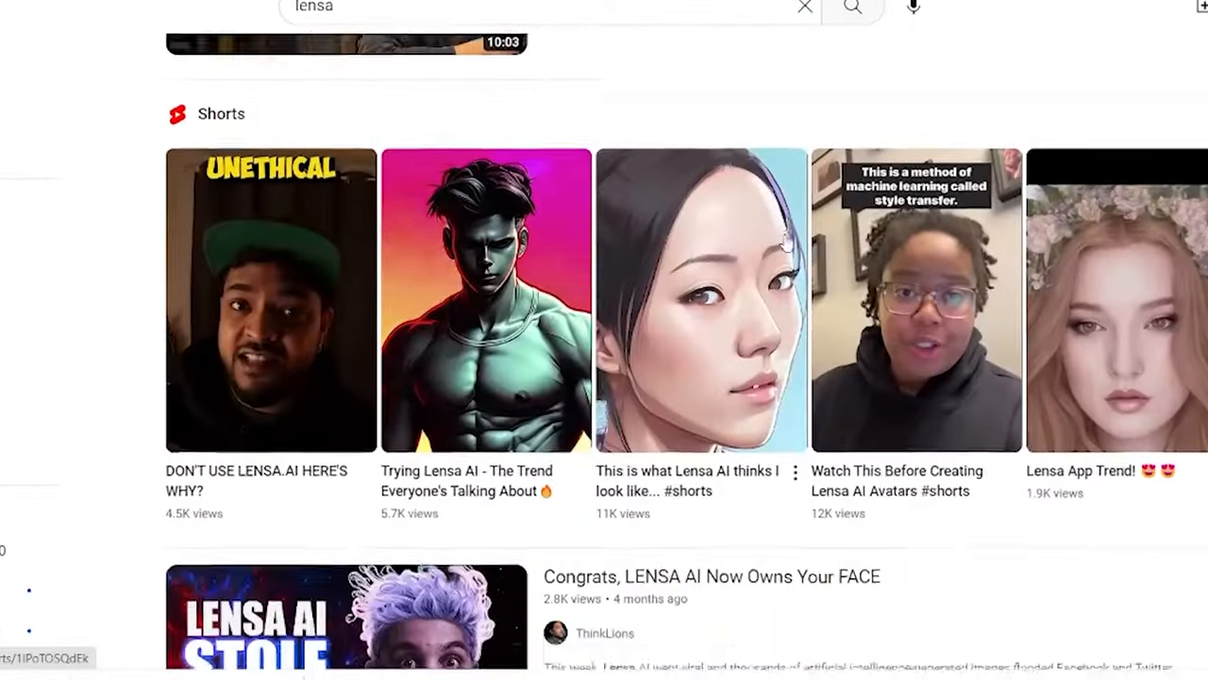
# Run the GPU and VRAM check cell, accepting the 'Run anyway' warning for the GitHub notebook
pyautogui.write('how to install stable diffusion')
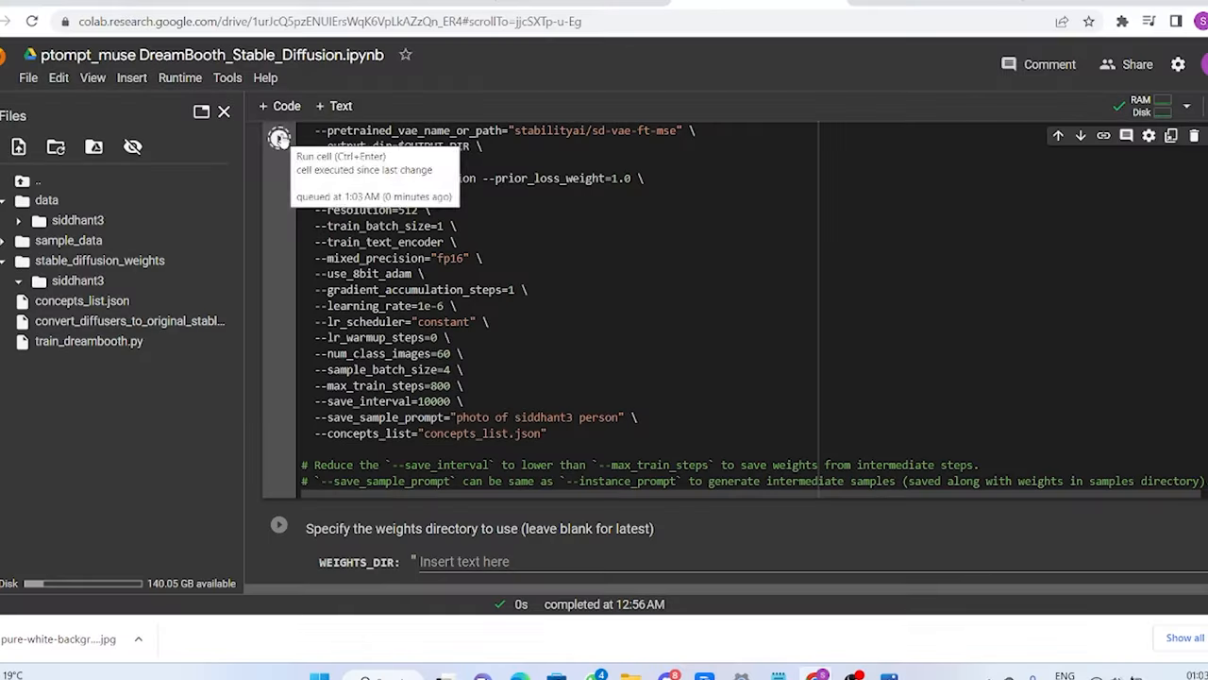
pyautogui.scroll(-3)
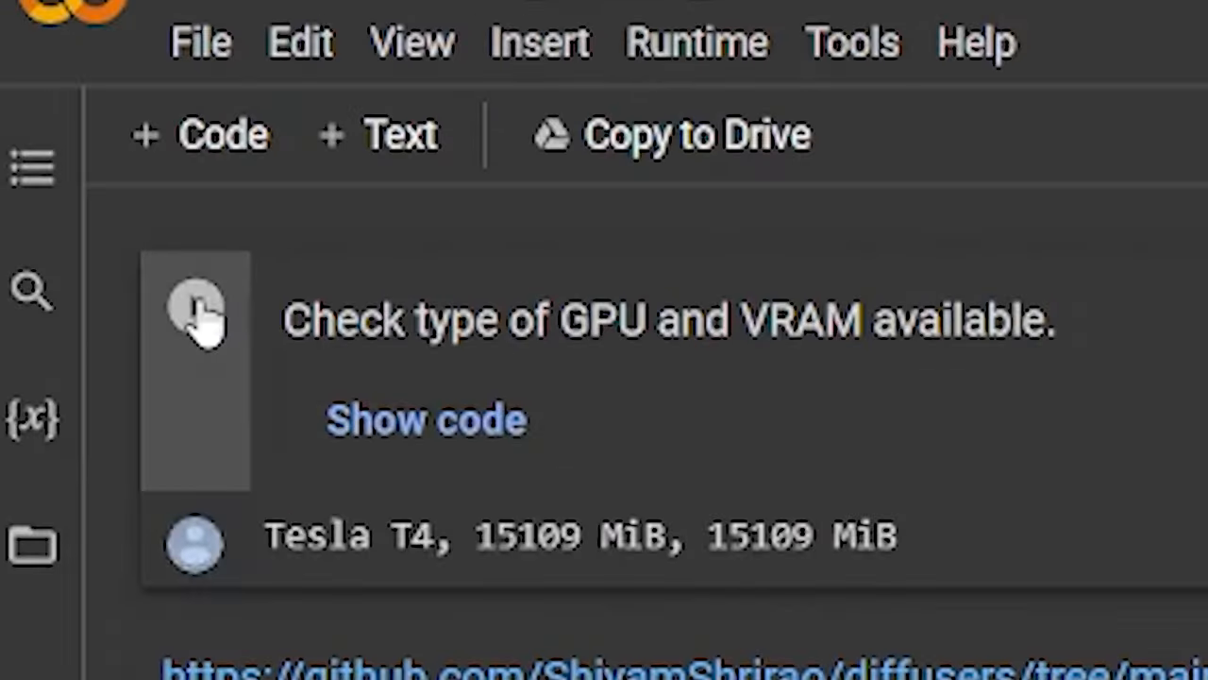
pyautogui.click(195, 311)
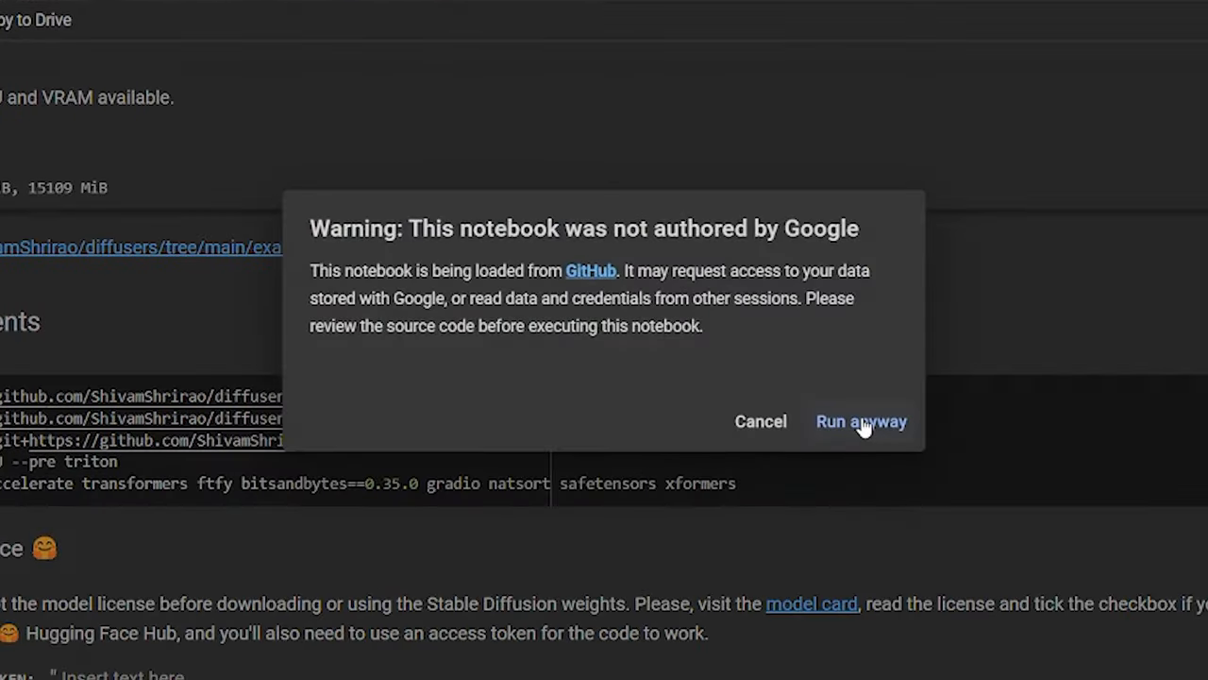
pyautogui.click(860, 421)
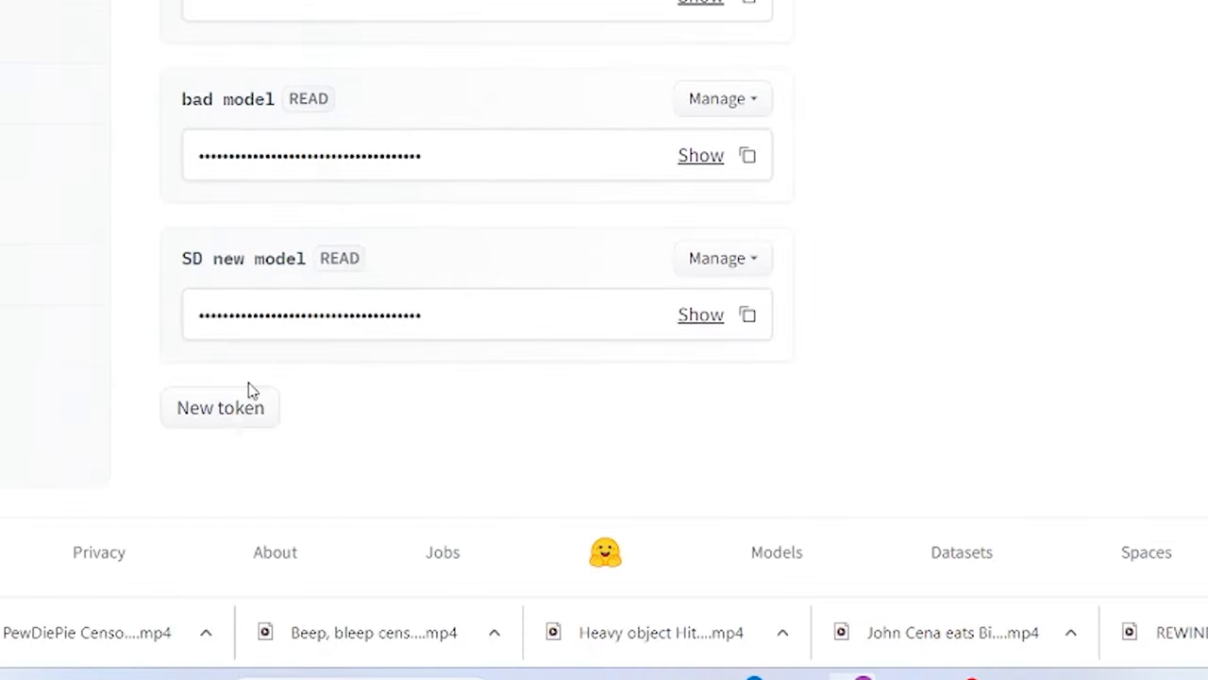
# Create a Hugging Face access token named SD1 with the write role
pyautogui.click(220, 407)
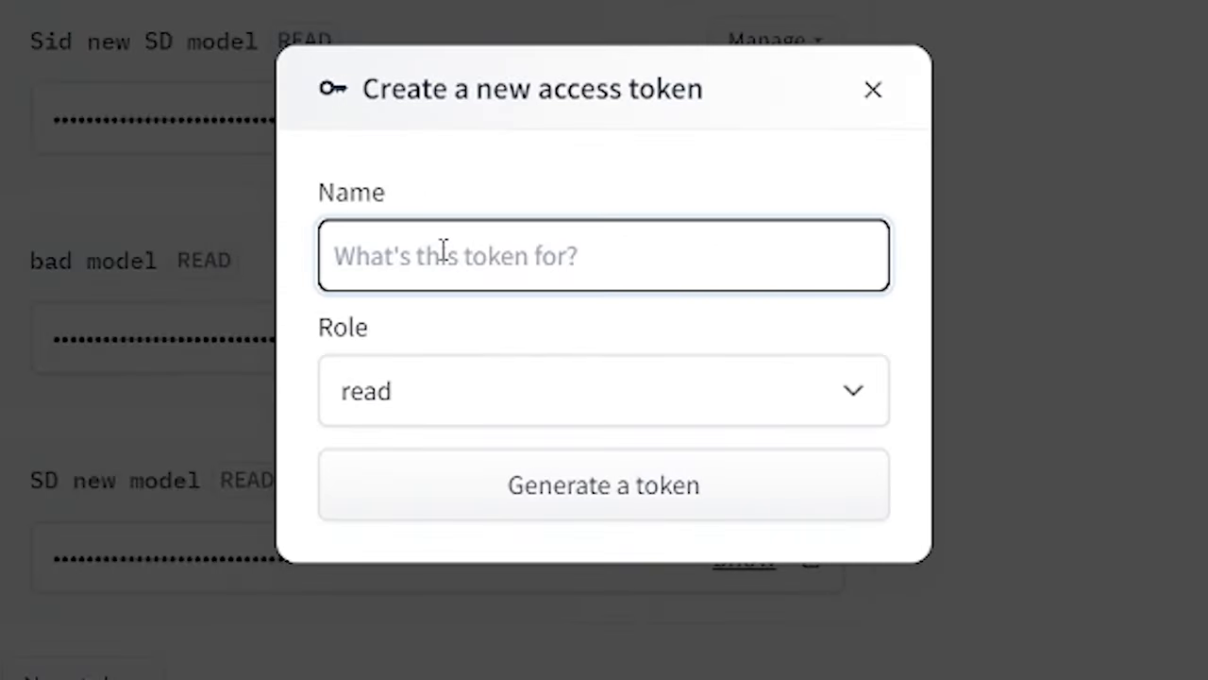
pyautogui.click(603, 391)
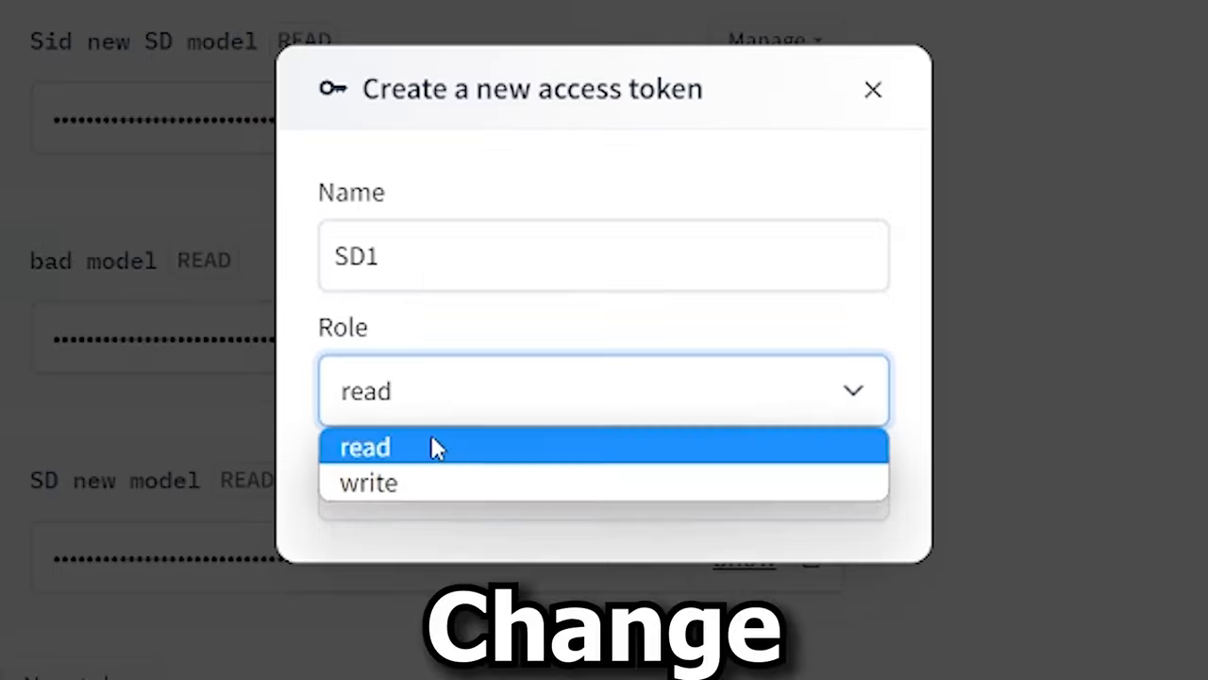
pyautogui.click(369, 482)
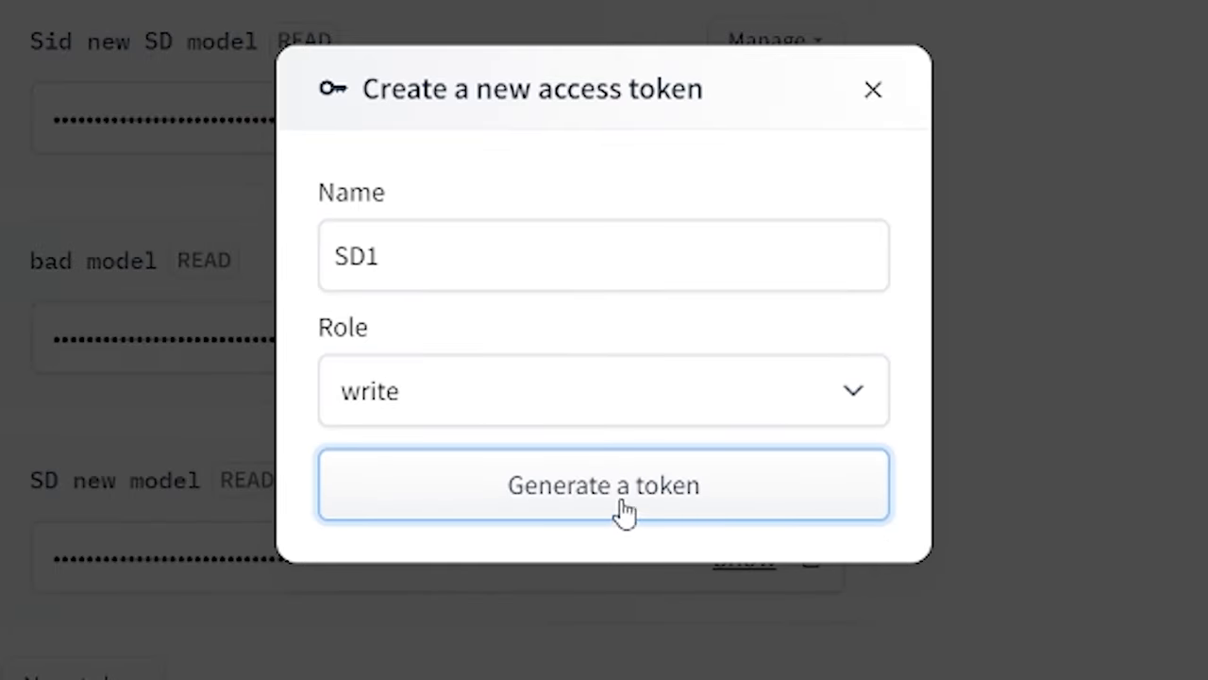
pyautogui.click(603, 484)
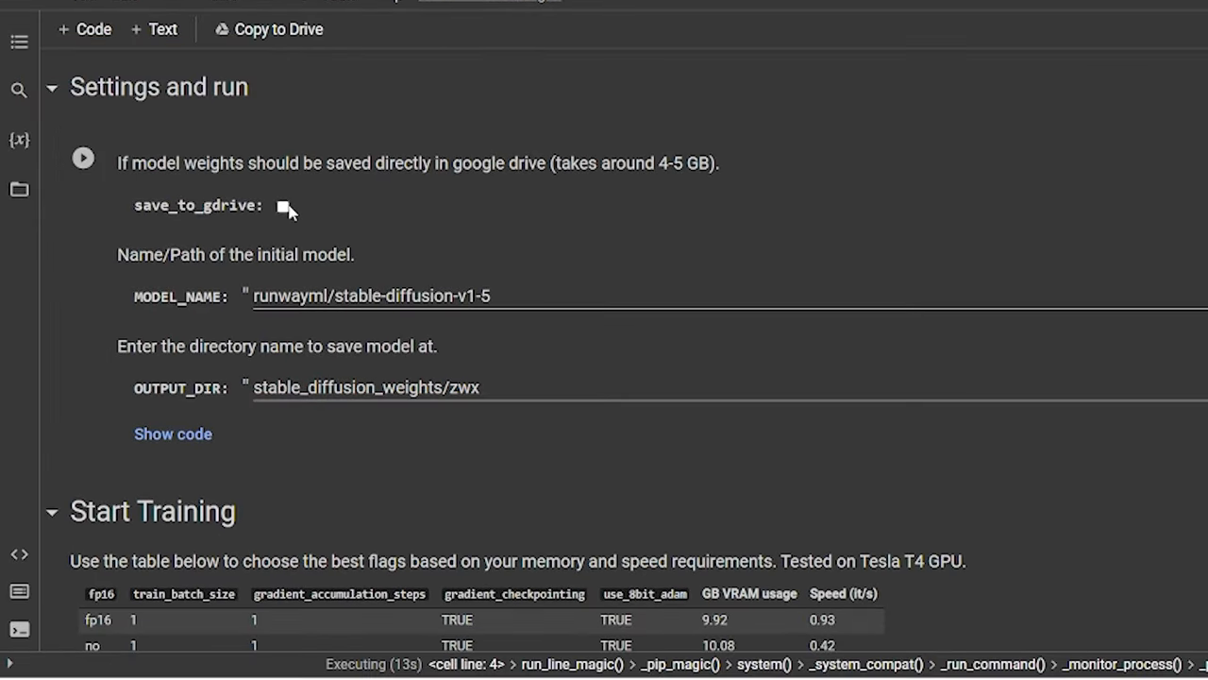
# Enable save_to_gdrive, set OUTPUT_DIR to stable_diffusion_weights/Siddhant3, and expand the data folder
pyautogui.click(282, 206)
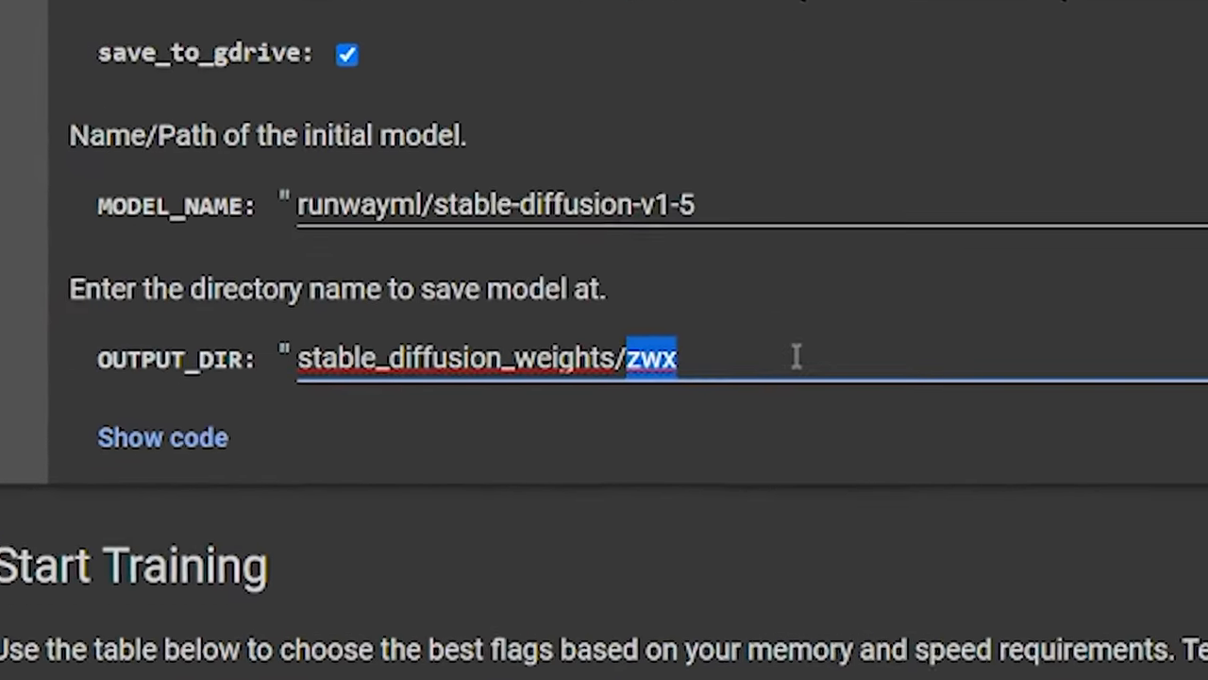
pyautogui.write('Si')
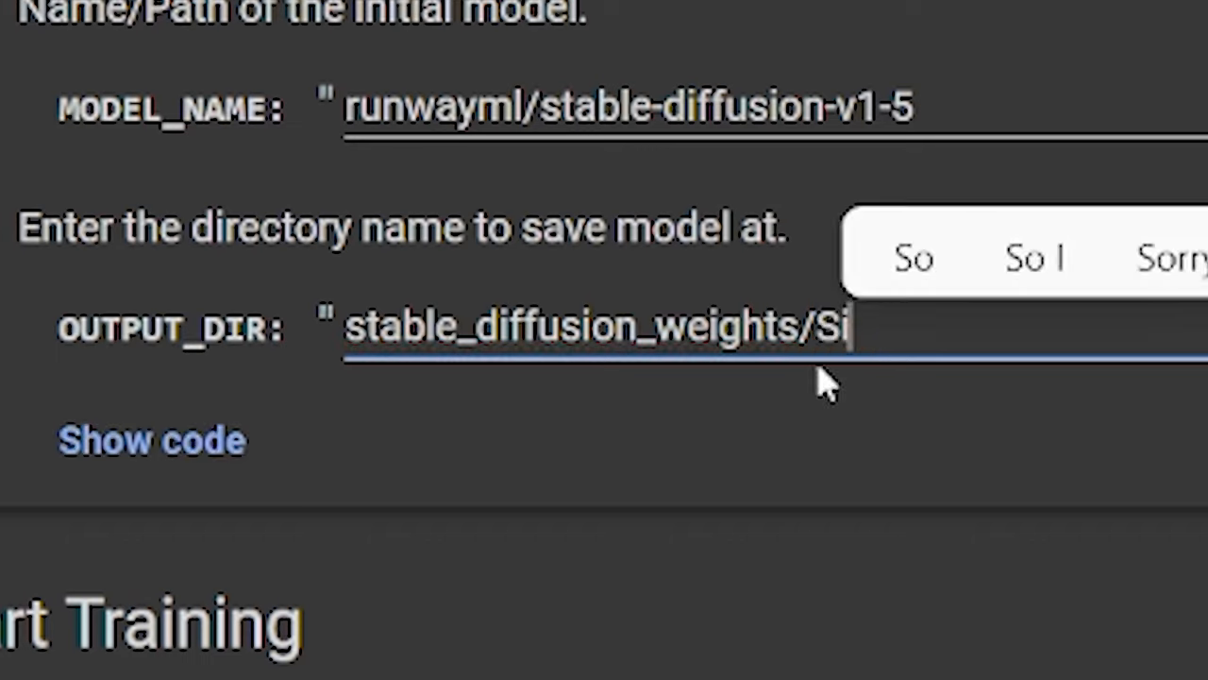
pyautogui.write('ddhant3')
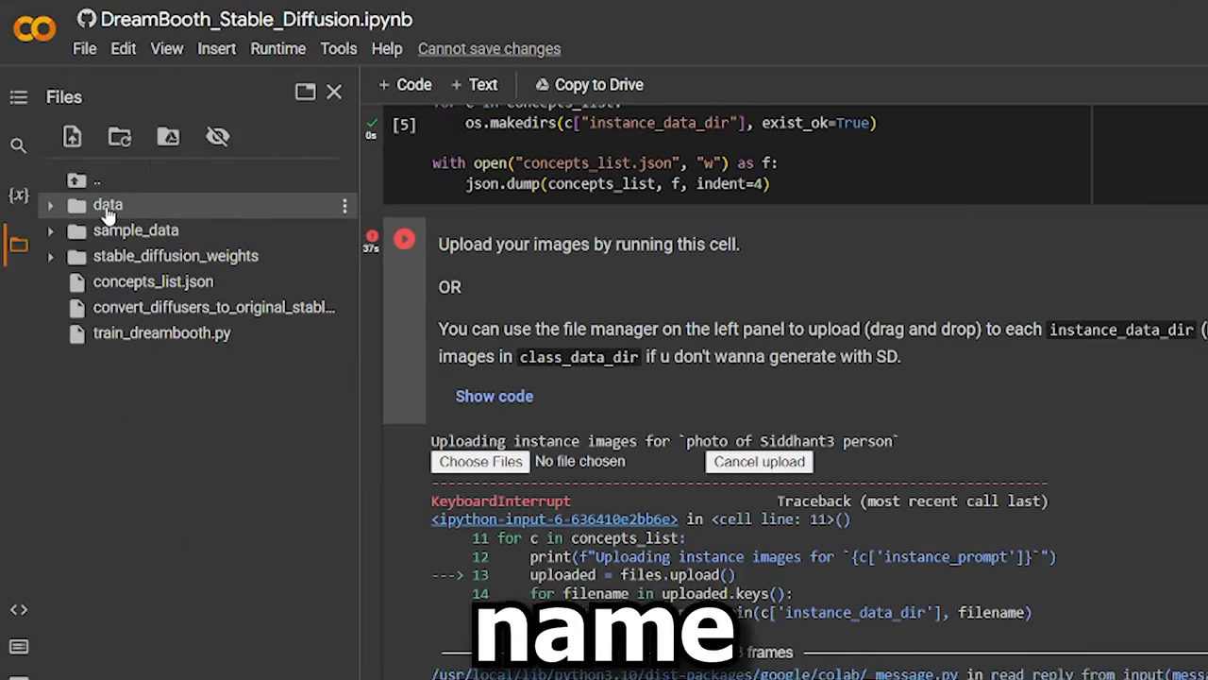
pyautogui.click(479, 461)
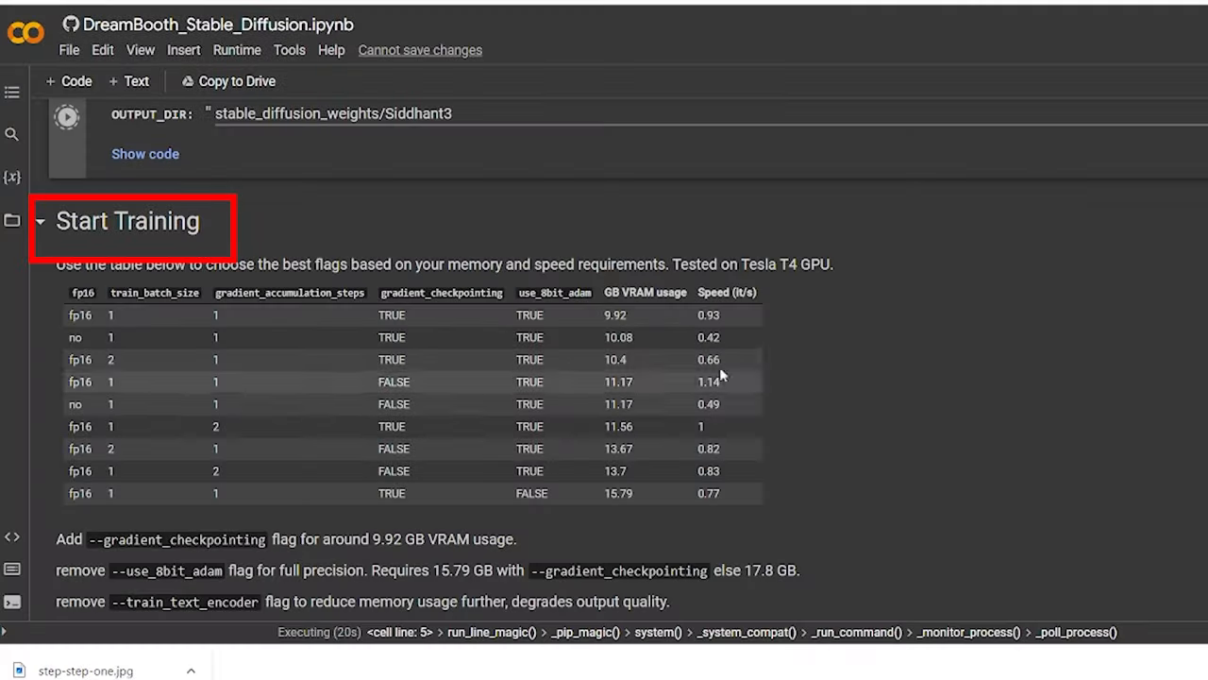
# Set concepts_list prompts to 'photo of Siddhant3 person' and 'photo of a person', with Siddhant3/person folders
pyautogui.scroll(-3)
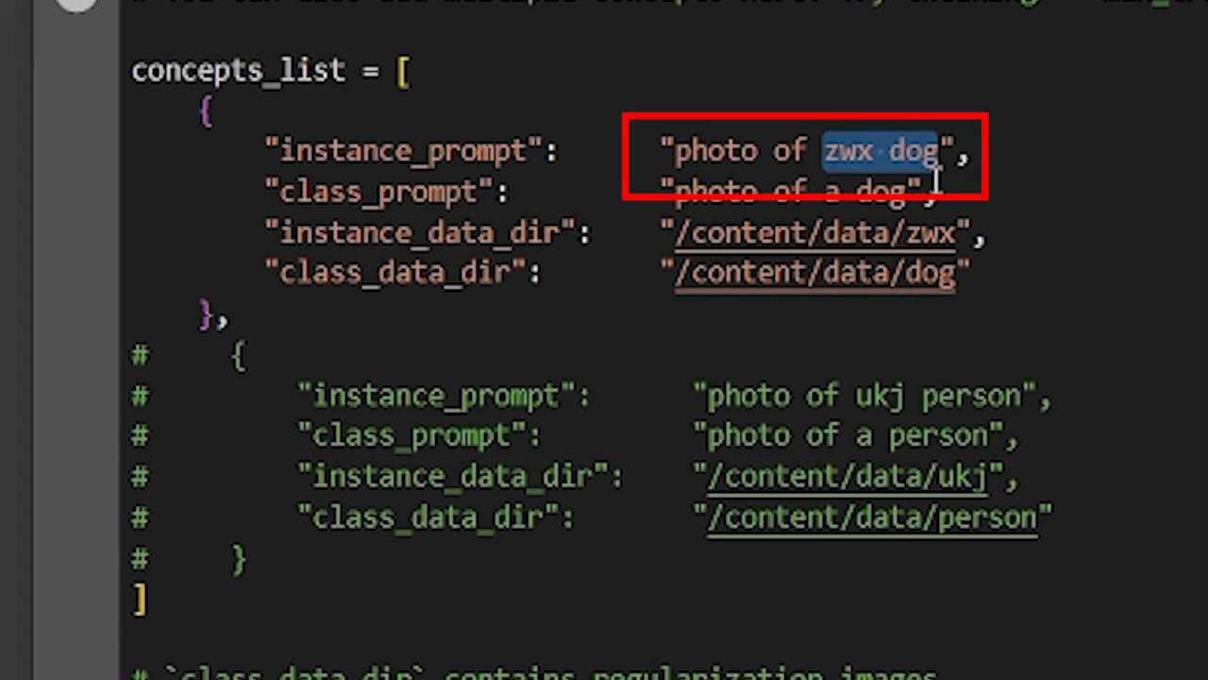
pyautogui.write('Siddhant3 pe')
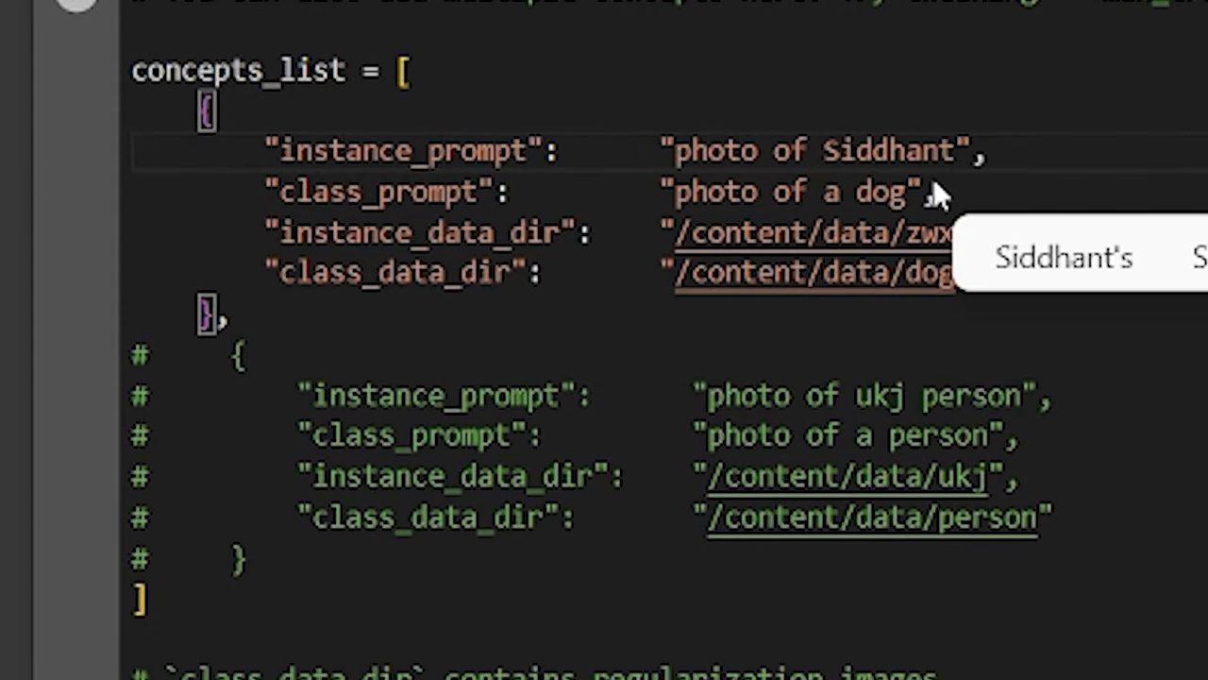
pyautogui.write('3 person')
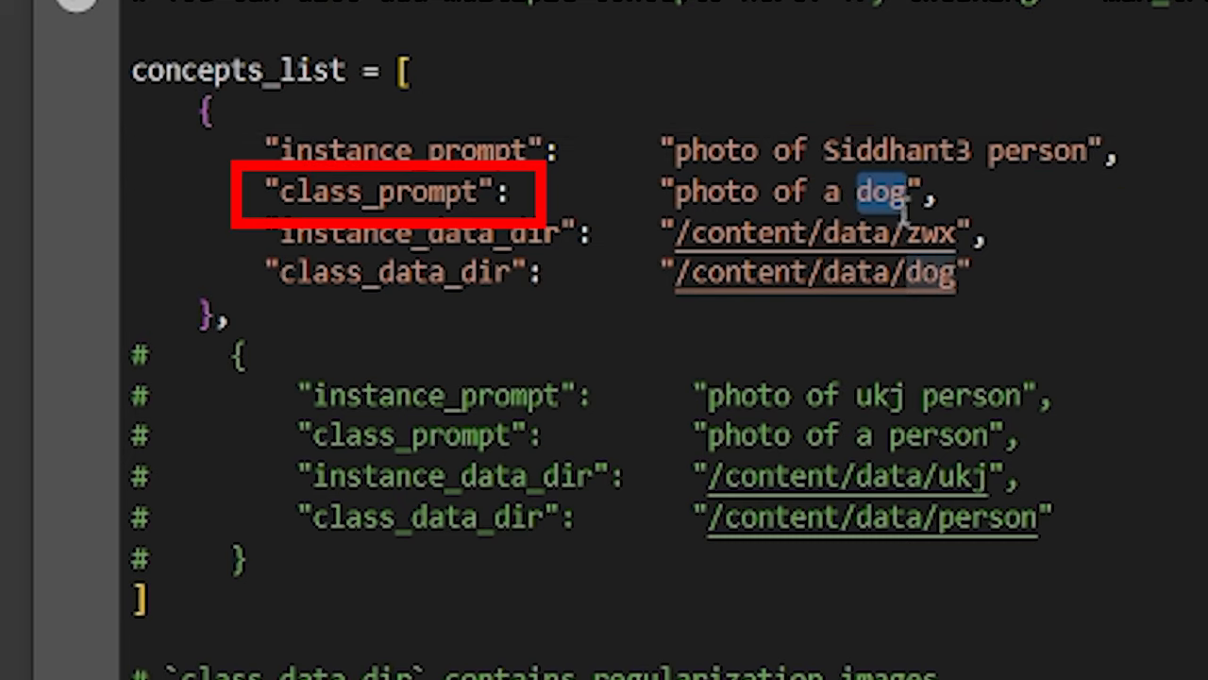
pyautogui.write('person')
pyautogui.click(628, 234)
pyautogui.write('Siddhant3')
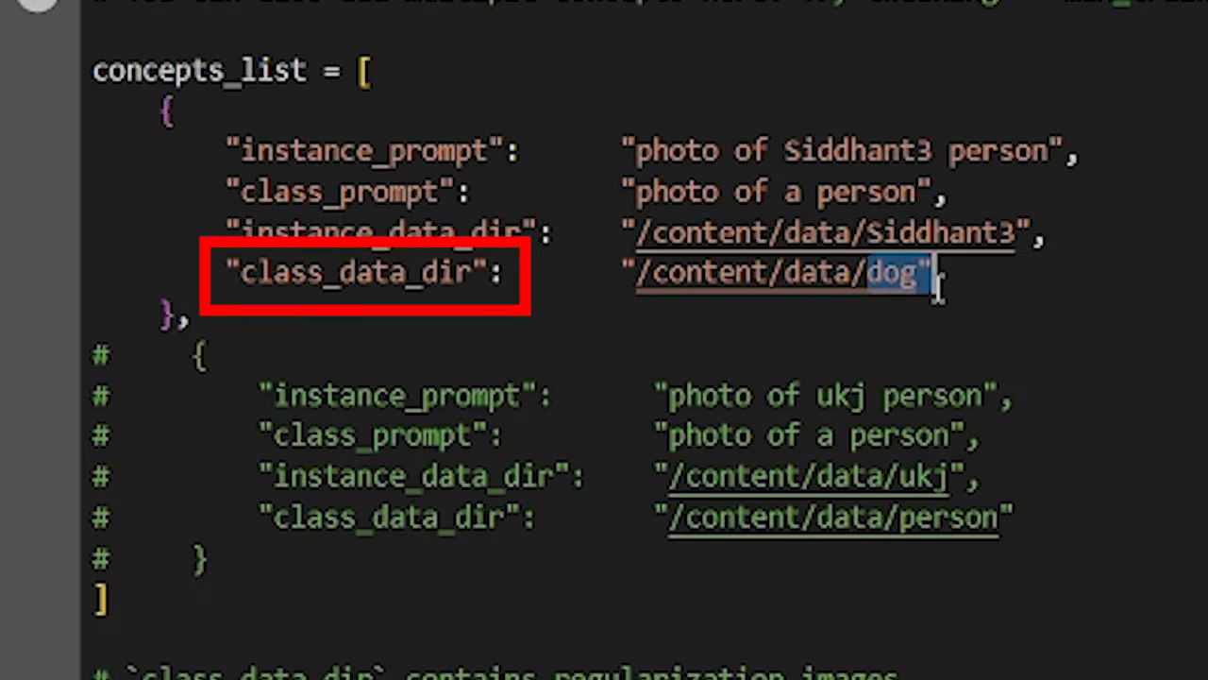
pyautogui.write('person')
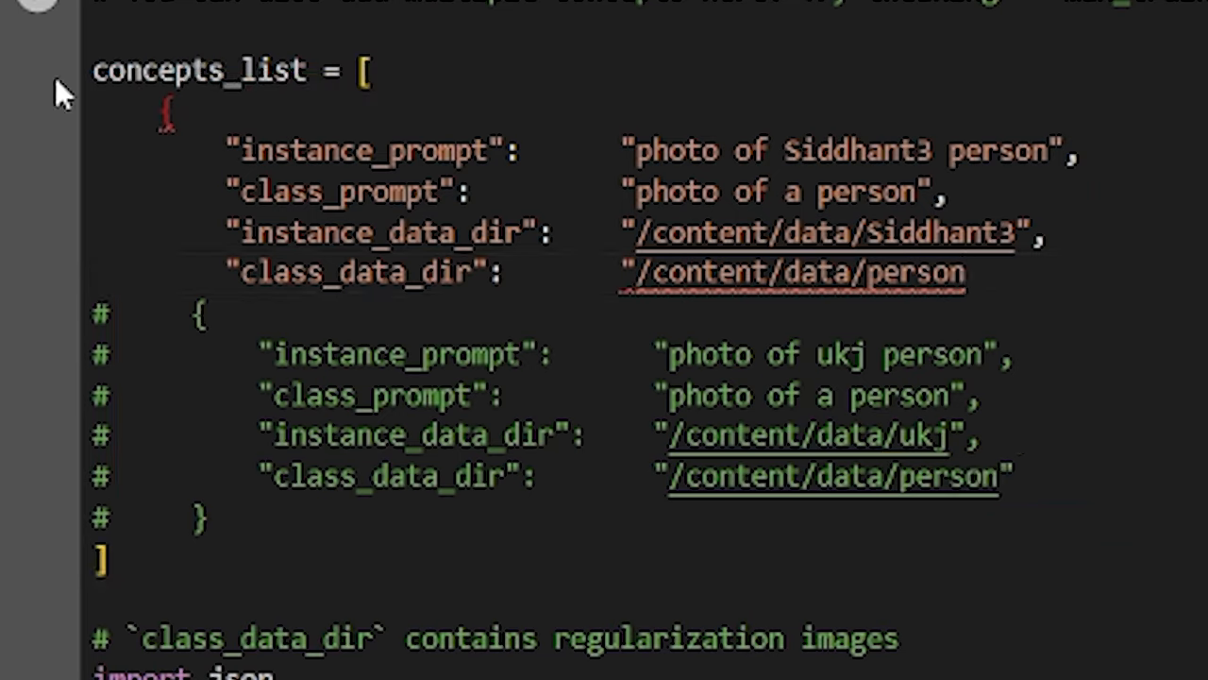
pyautogui.scroll(-3)
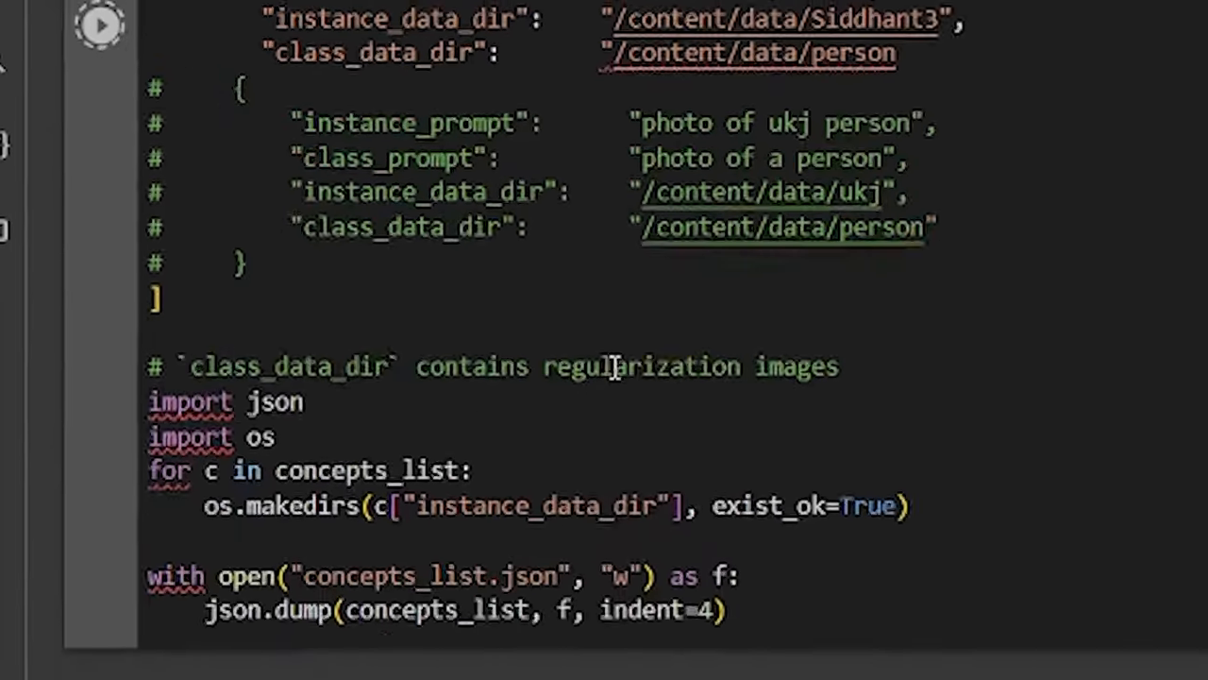
pyautogui.scroll(-3)
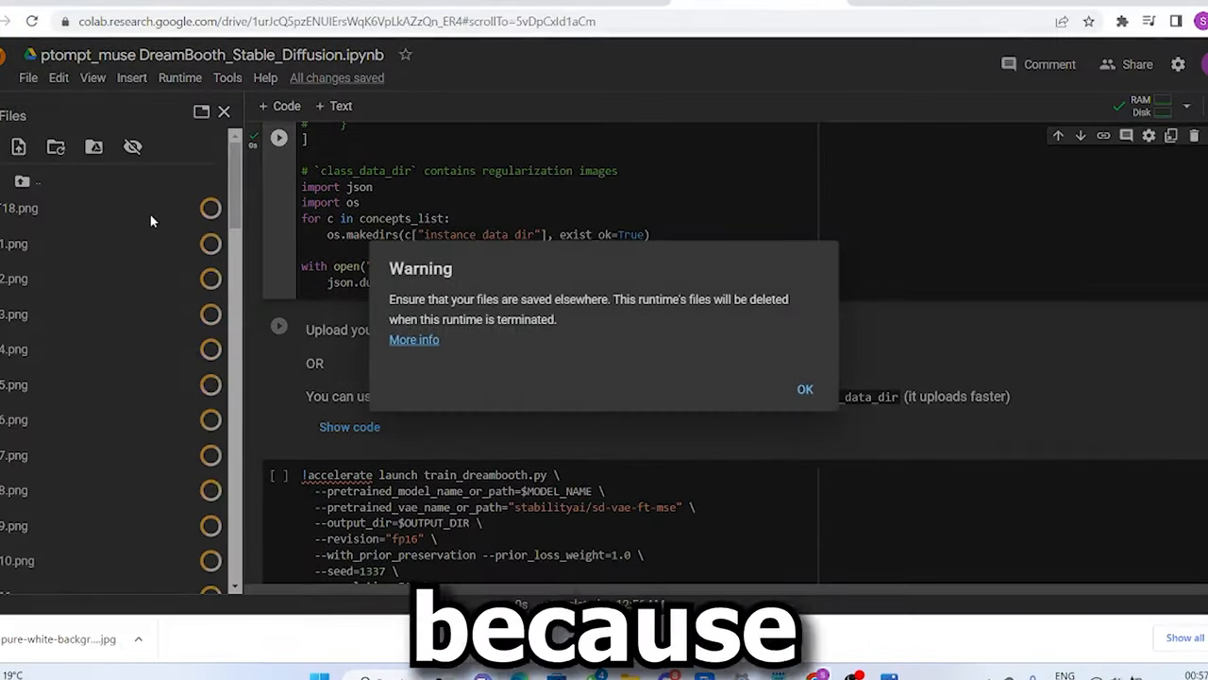
# Dismiss the runtime-files deletion warning and scroll to the training cell
pyautogui.click(805, 389)
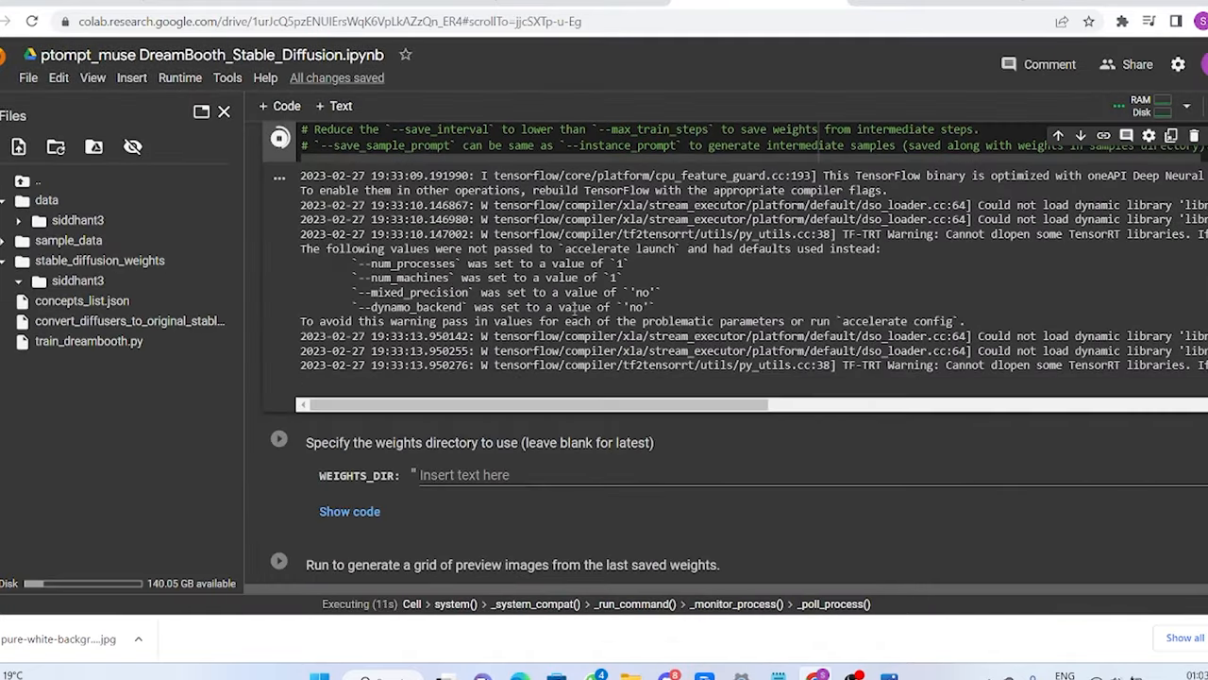
pyautogui.scroll(-3)
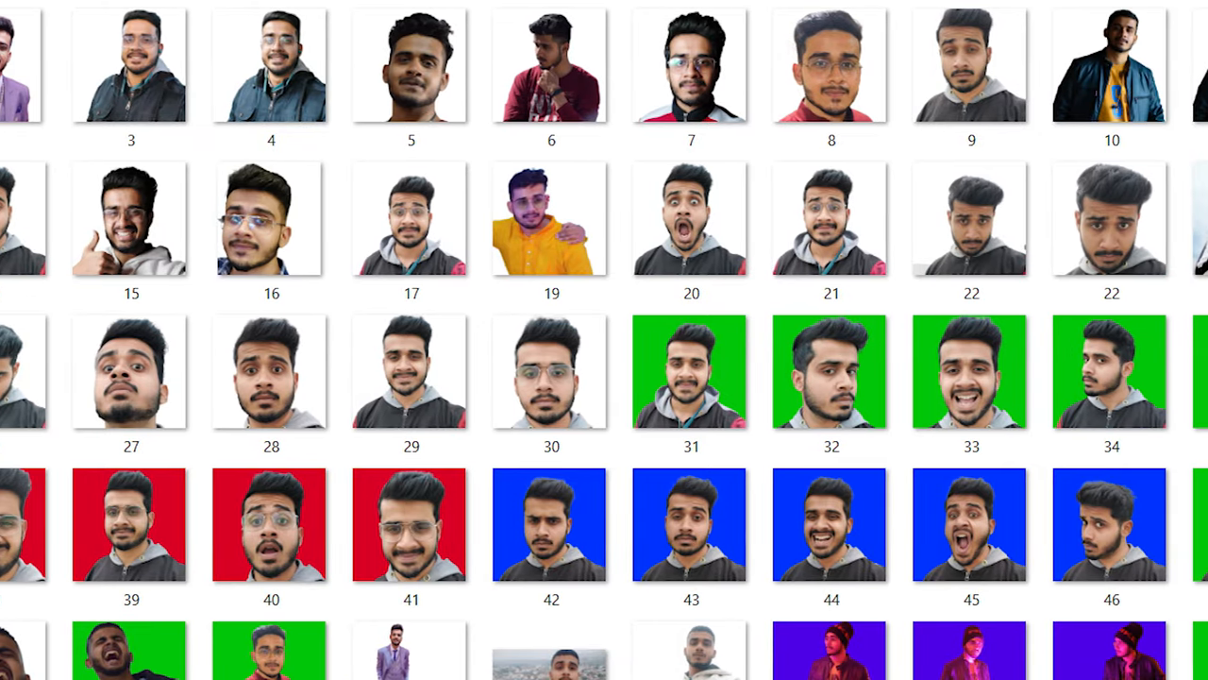
# Scroll through the thumbnails of the person's training photos
pyautogui.scroll(-3)
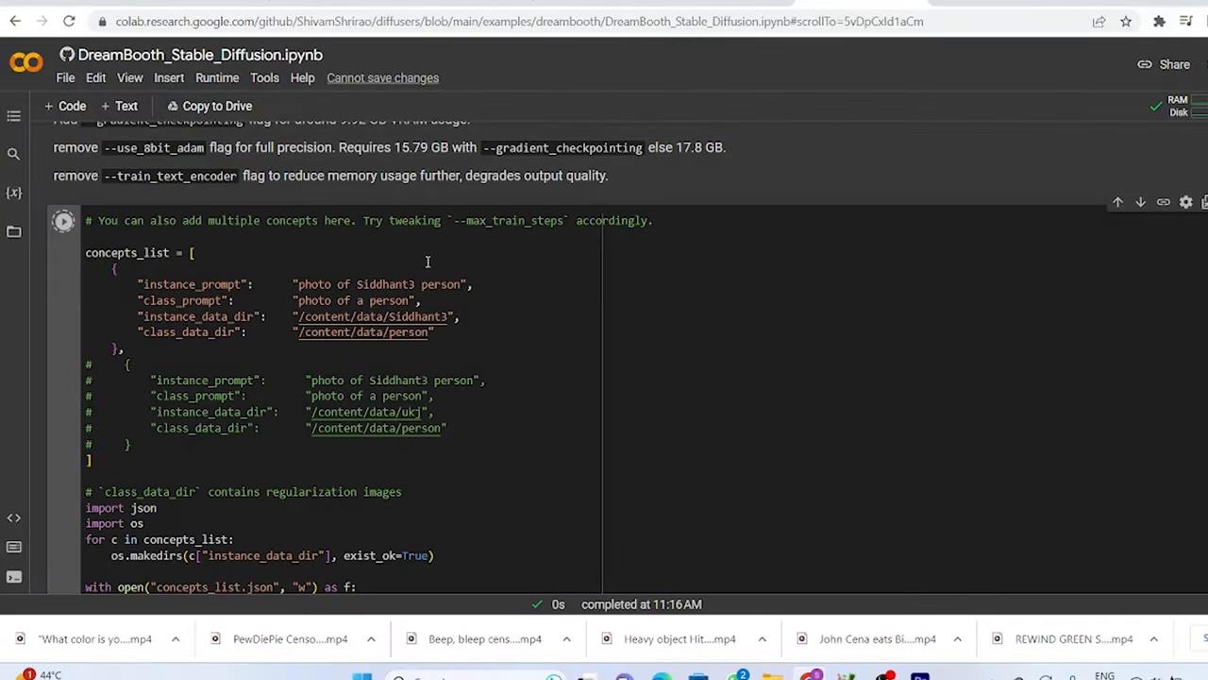
# Run the 'Upload your images' cell, open Choose Files, then interrupt the cell
pyautogui.scroll(-3)
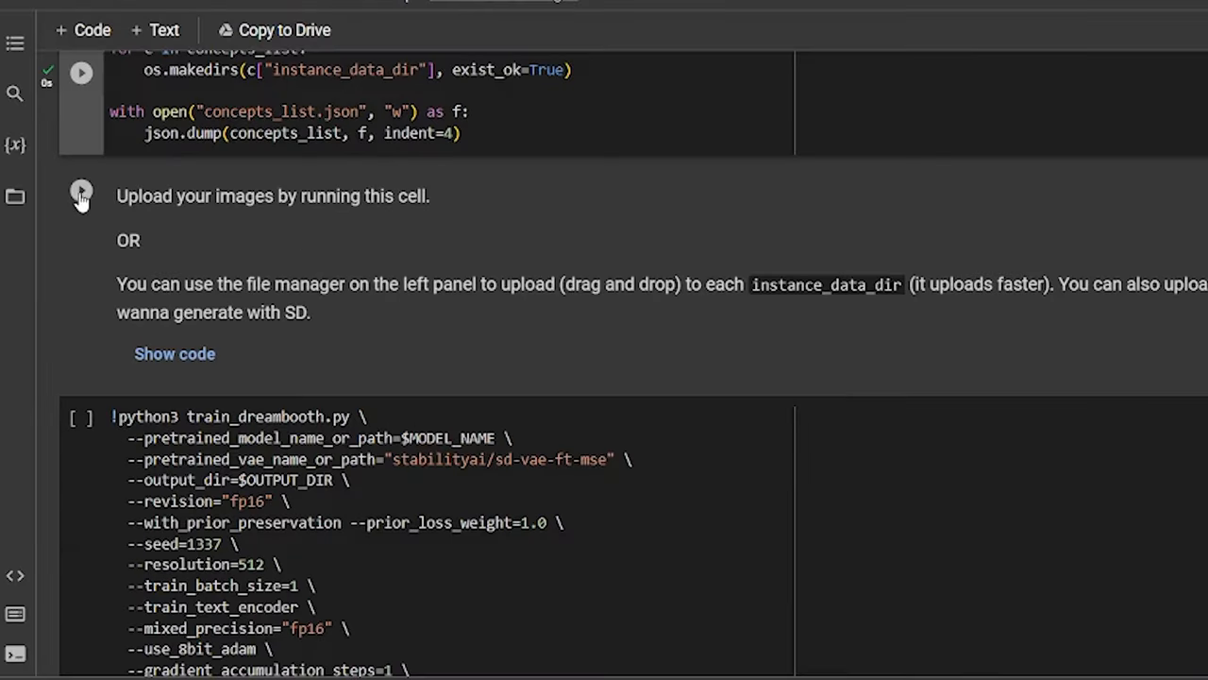
pyautogui.click(82, 193)
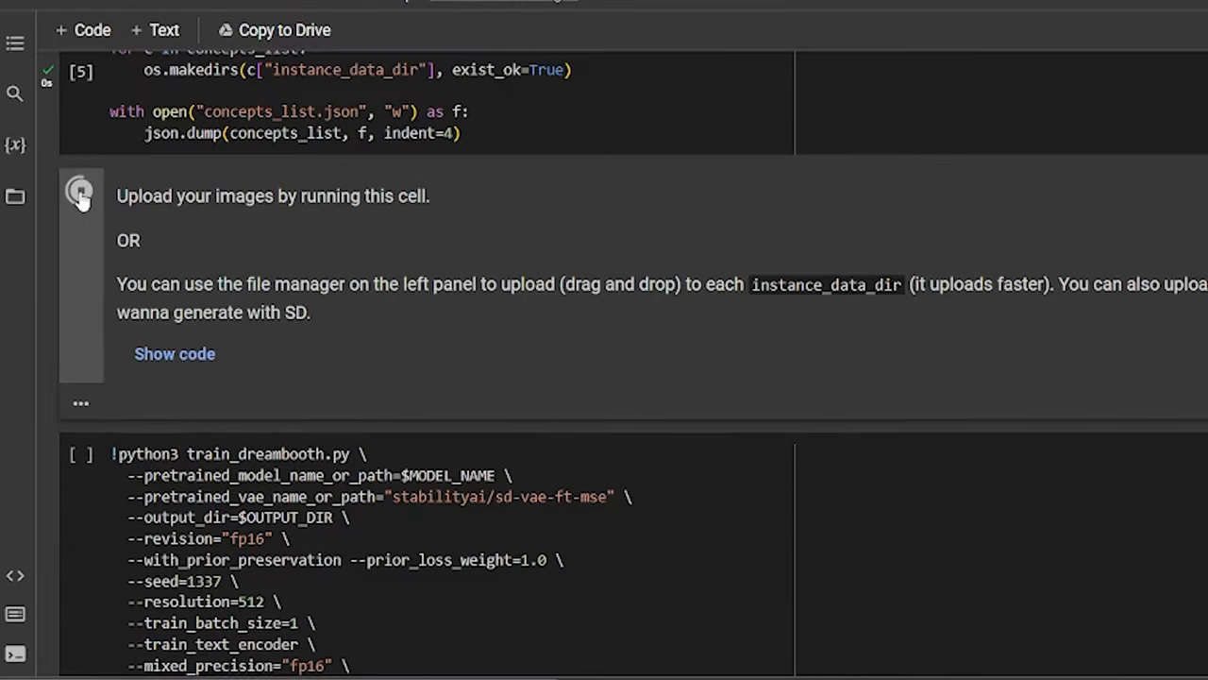
pyautogui.click(81, 193)
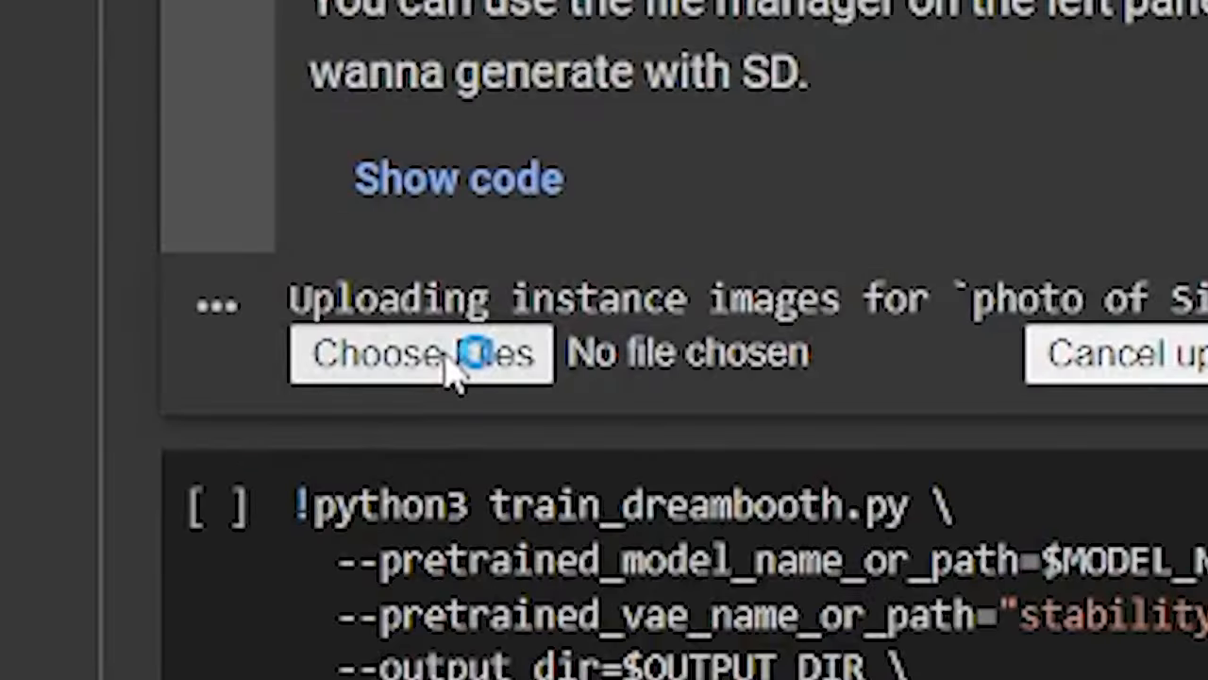
pyautogui.click(422, 354)
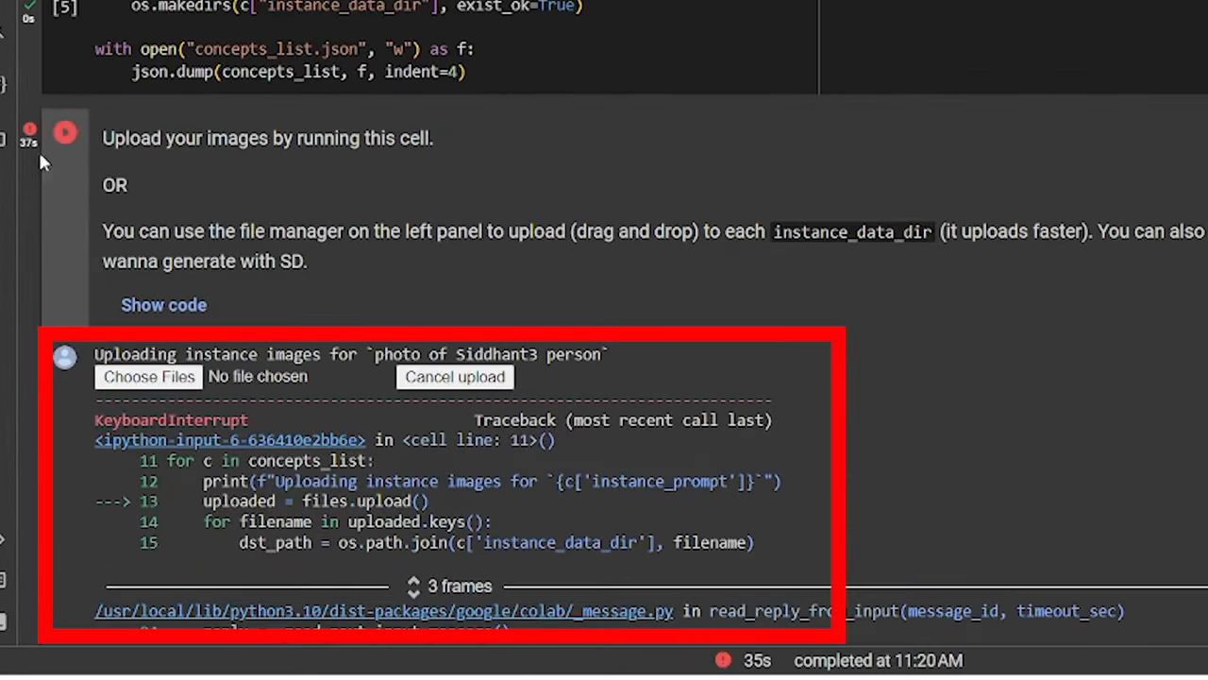
pyautogui.click(147, 377)
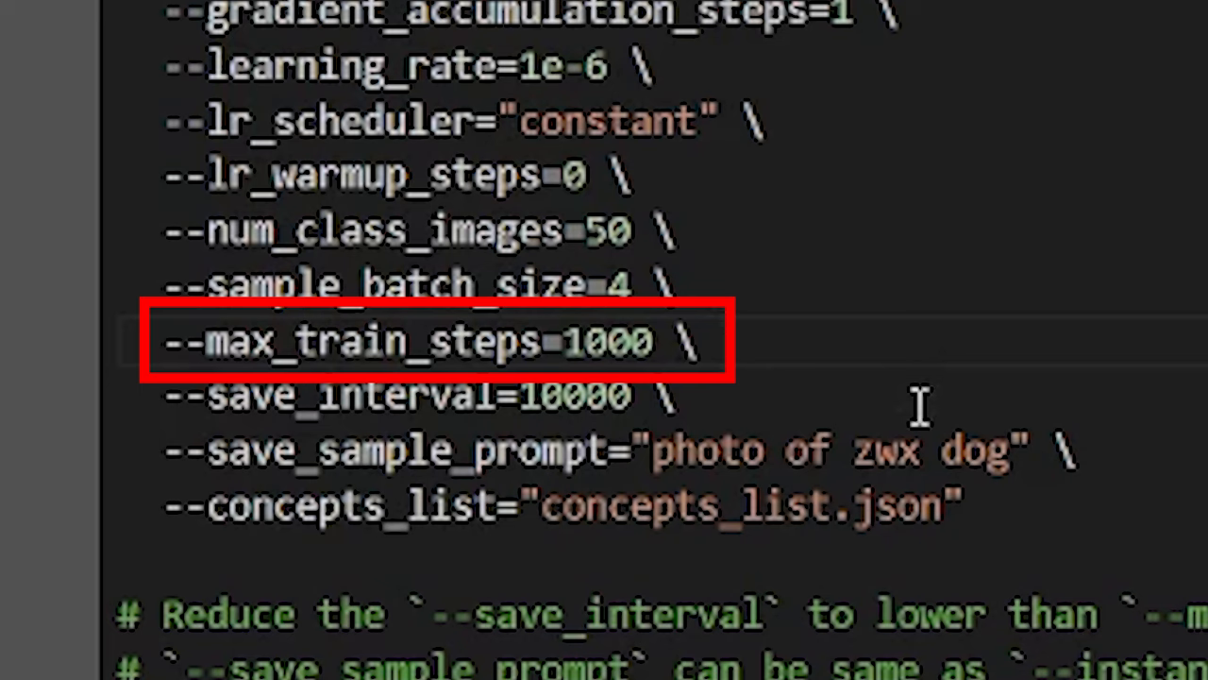
# Change --save_sample_prompt from 'zwx dog' to 'photo of Siddhant3 person'
pyautogui.click(651, 341)
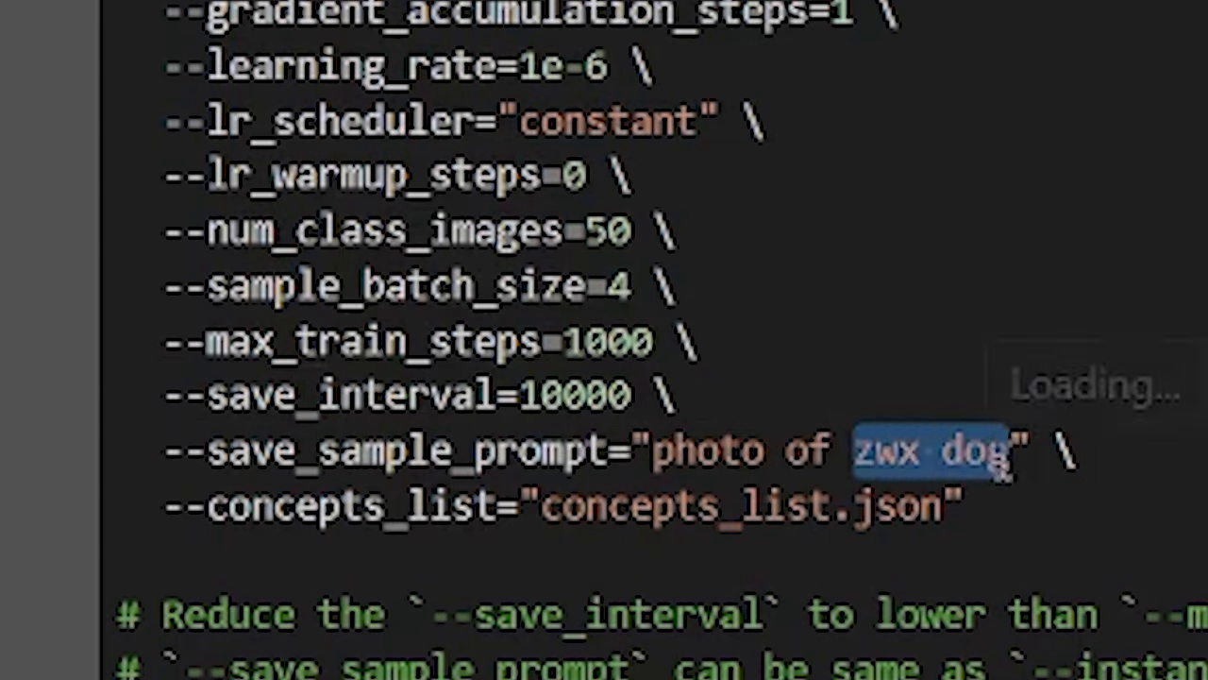
pyautogui.write('Siddhant3')
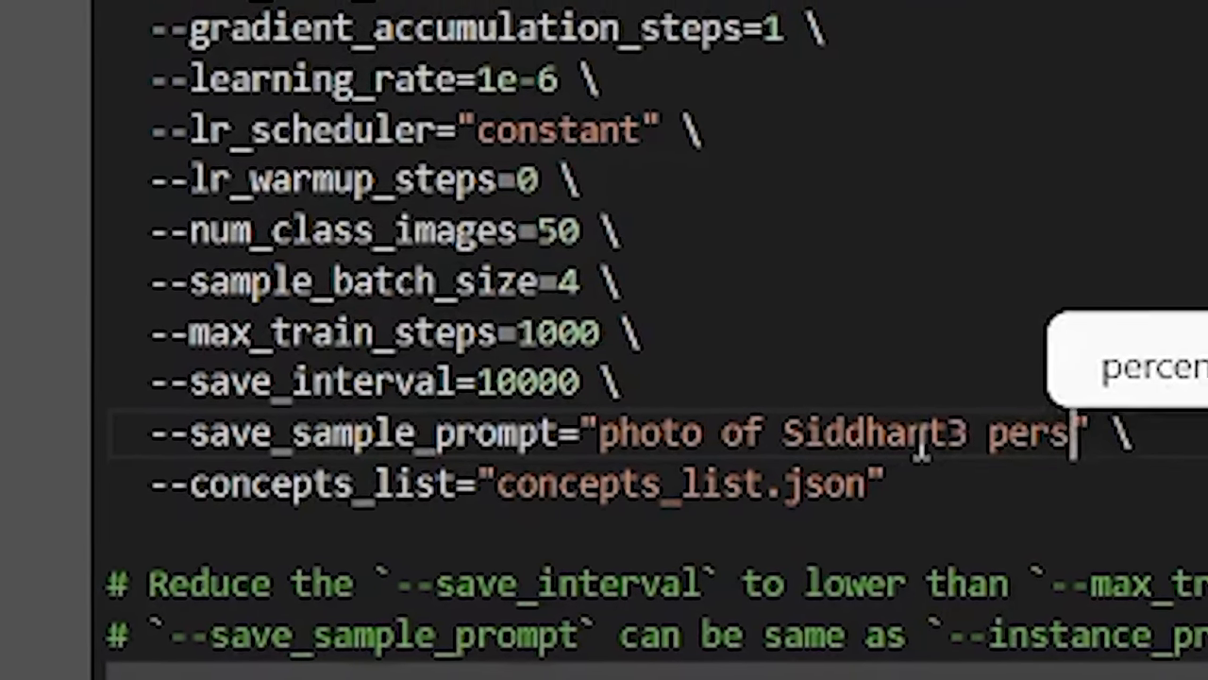
pyautogui.write('on')
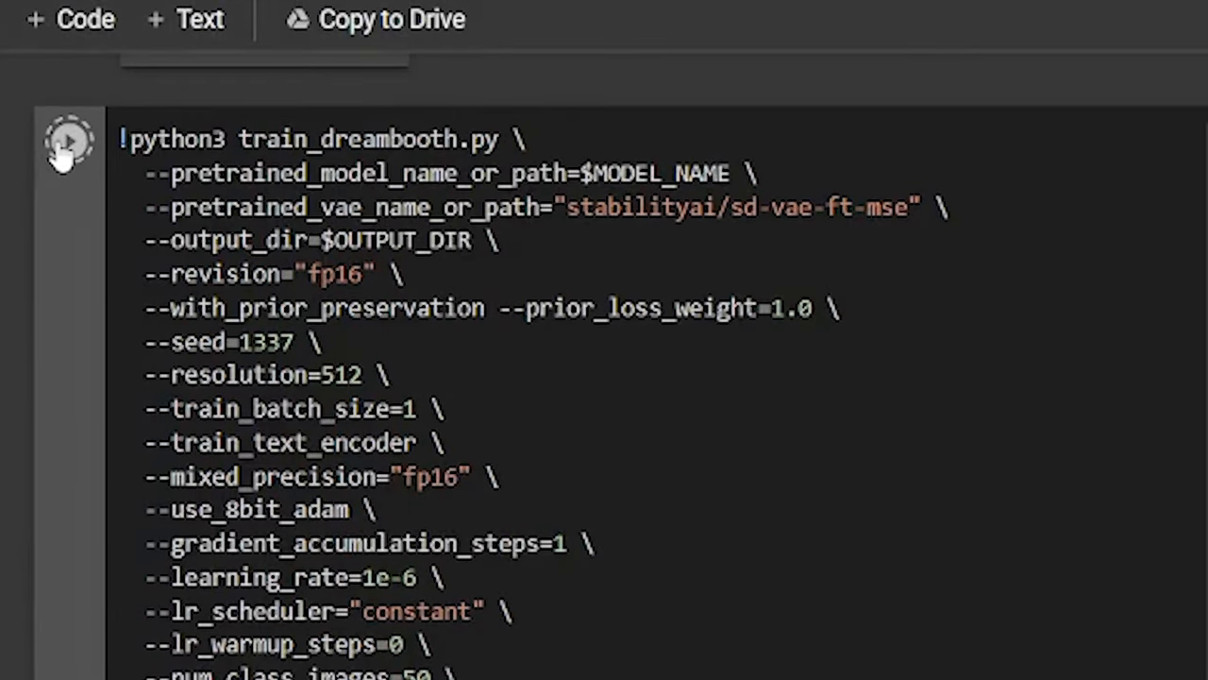
# Run the 1000-step DreamBooth training, then generate a four-image preview grid from the saved weights
pyautogui.click(67, 139)
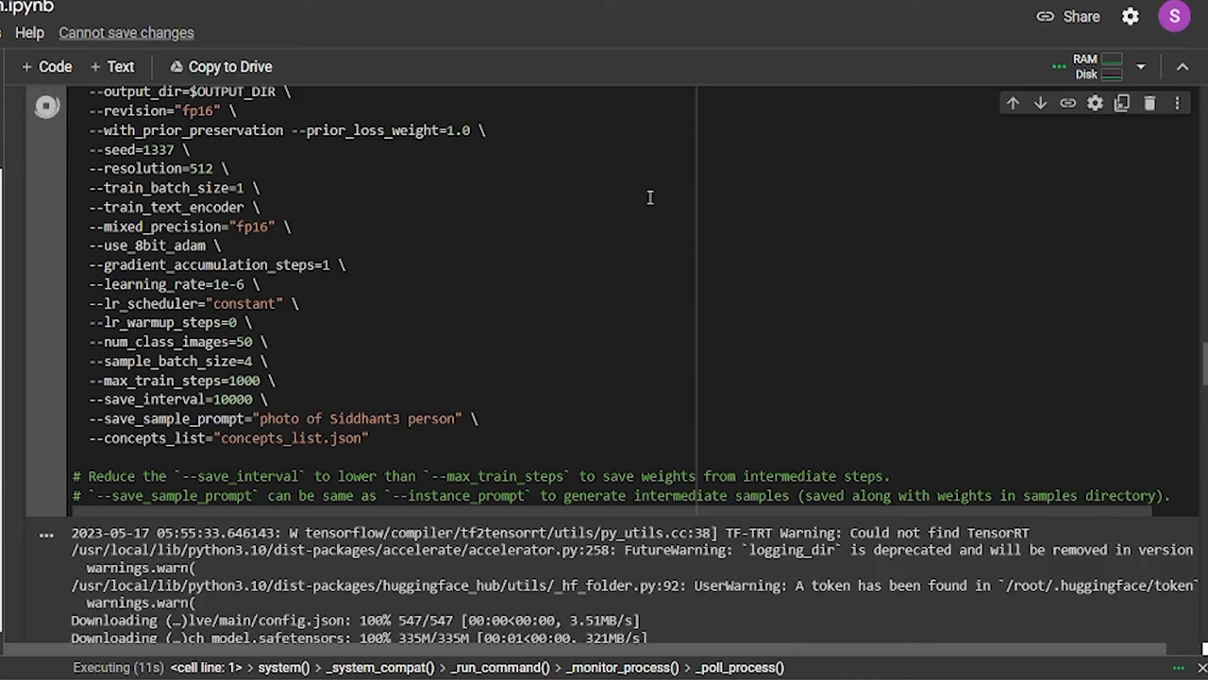
pyautogui.scroll(-3)
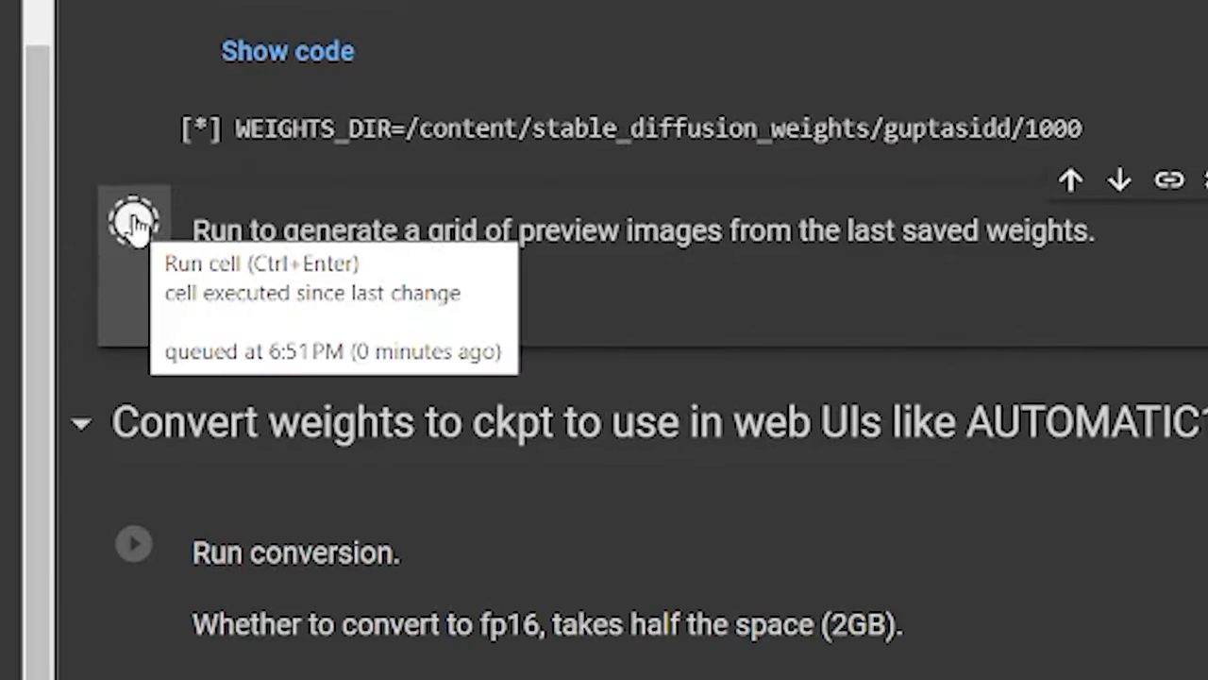
pyautogui.click(134, 222)
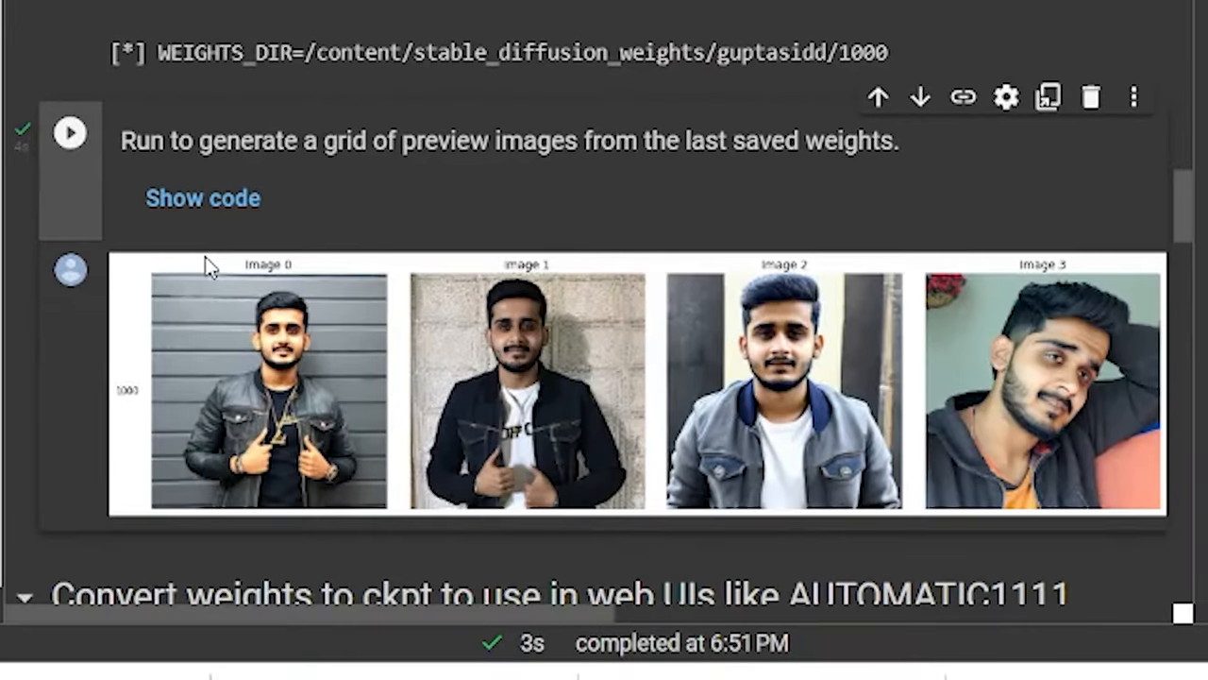
pyautogui.moveTo(359, 305)
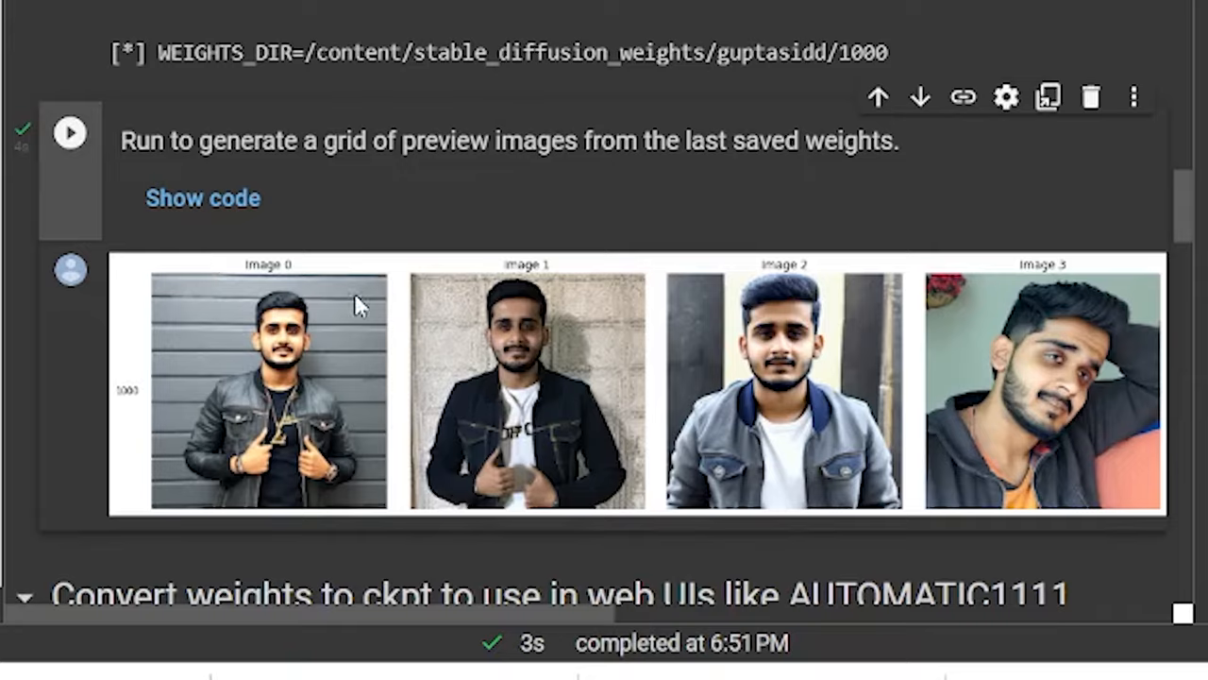
pyautogui.scroll(-3)
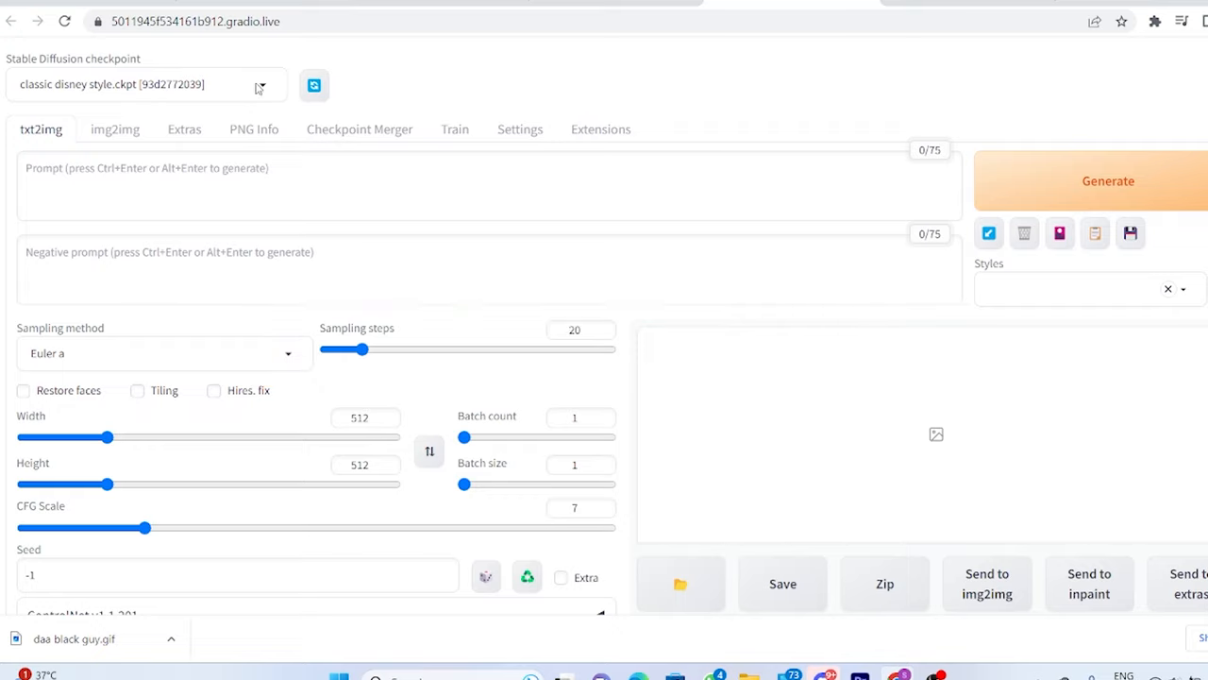
# Open the web UI checkpoint dropdown and view the 2000-step model's stylised 512×512 portraits
pyautogui.click(142, 84)
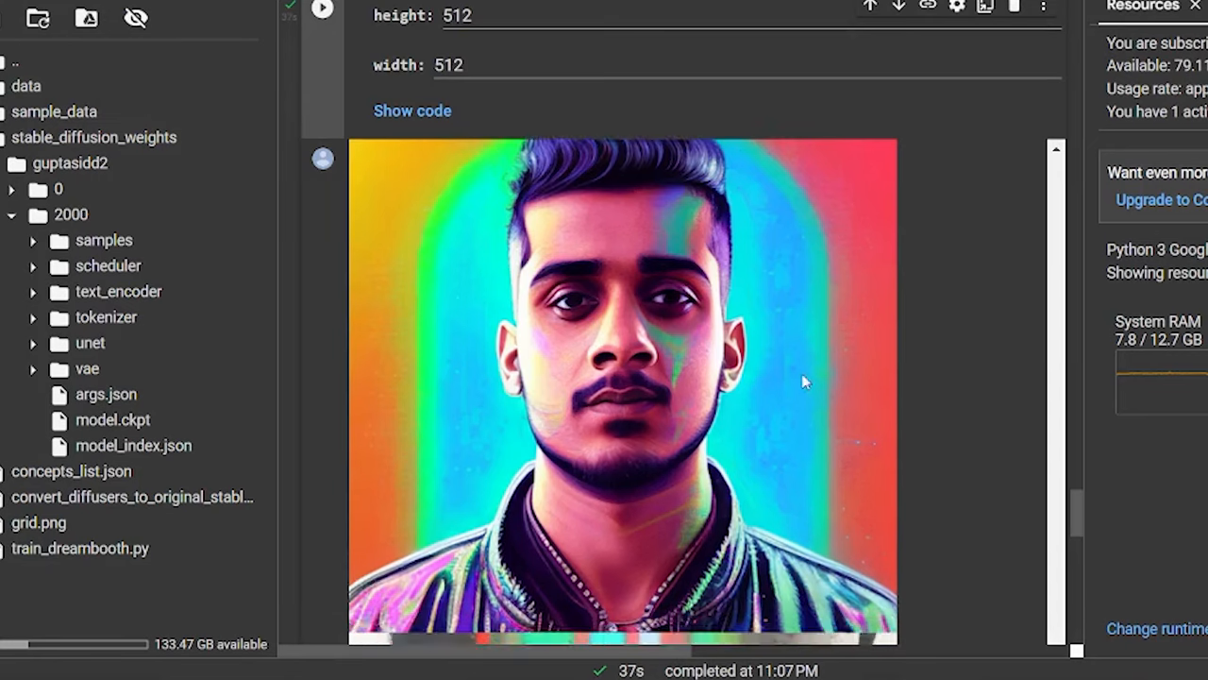
pyautogui.scroll(-3)
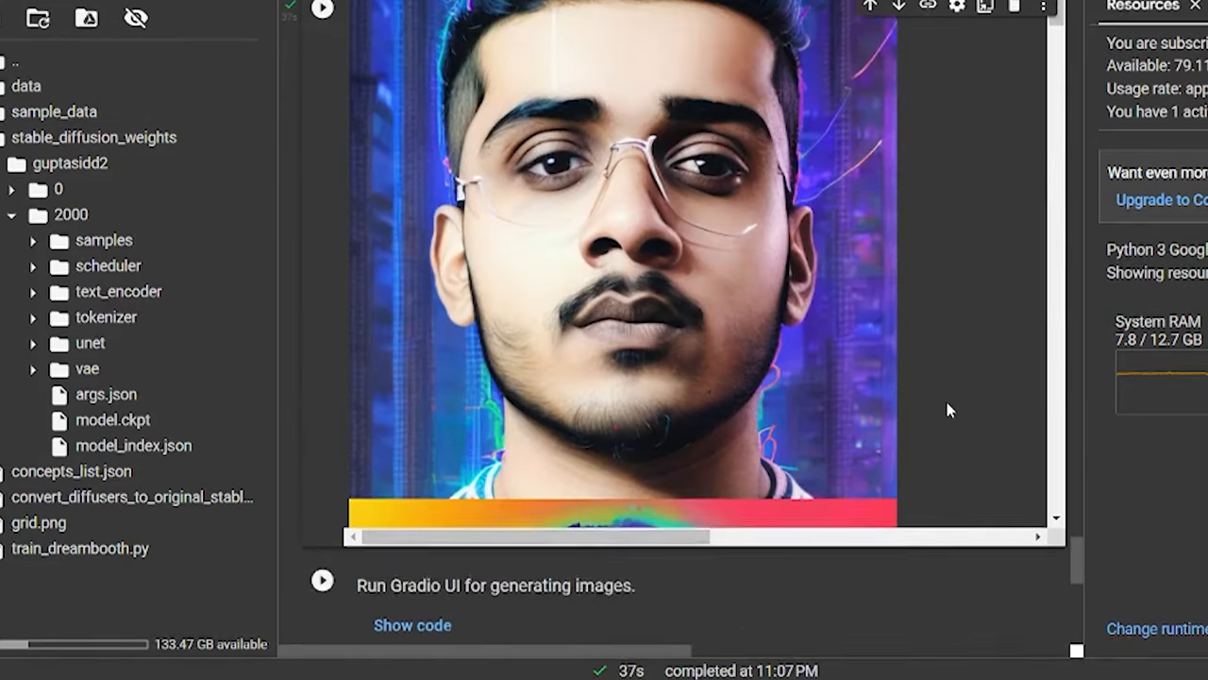